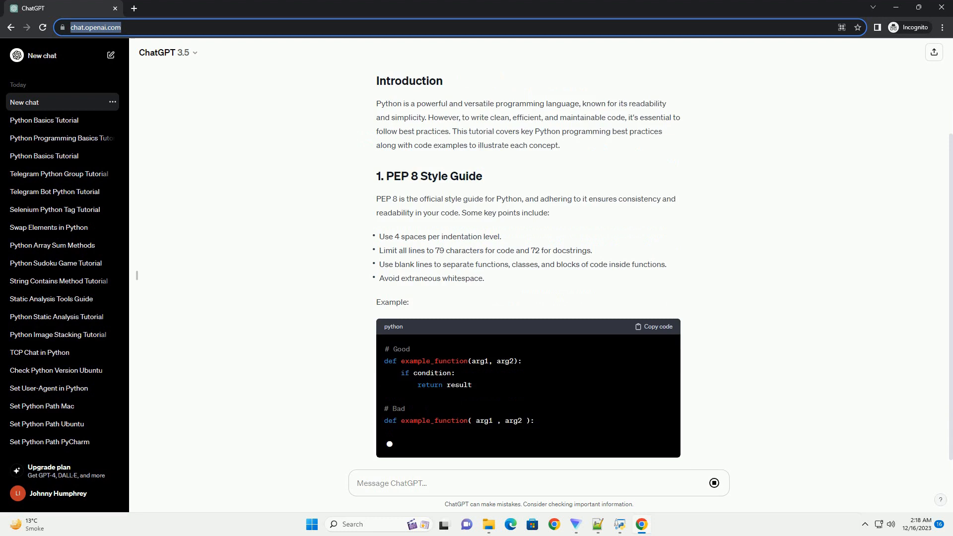
{"action": "scroll", "scroll_direction": "down", "scroll_amount": 3}
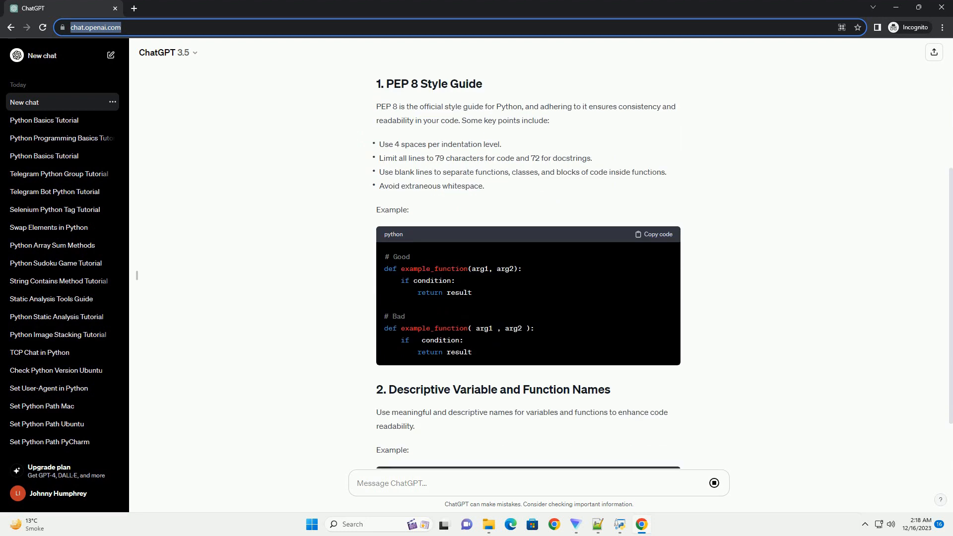
{"action": "scroll", "scroll_direction": "down", "scroll_amount": 3}
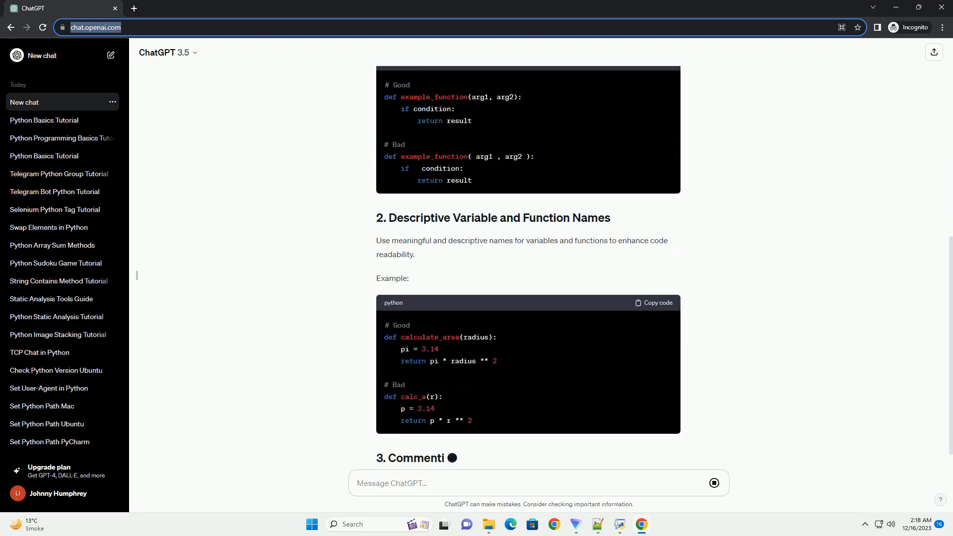
{"action": "scroll", "scroll_direction": "down", "scroll_amount": 3}
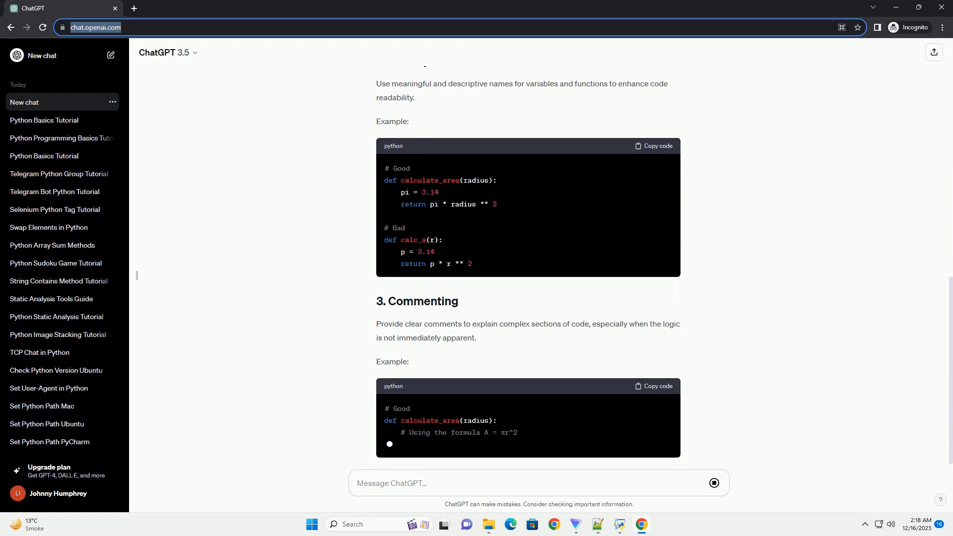
{"action": "scroll", "scroll_direction": "down", "scroll_amount": 3}
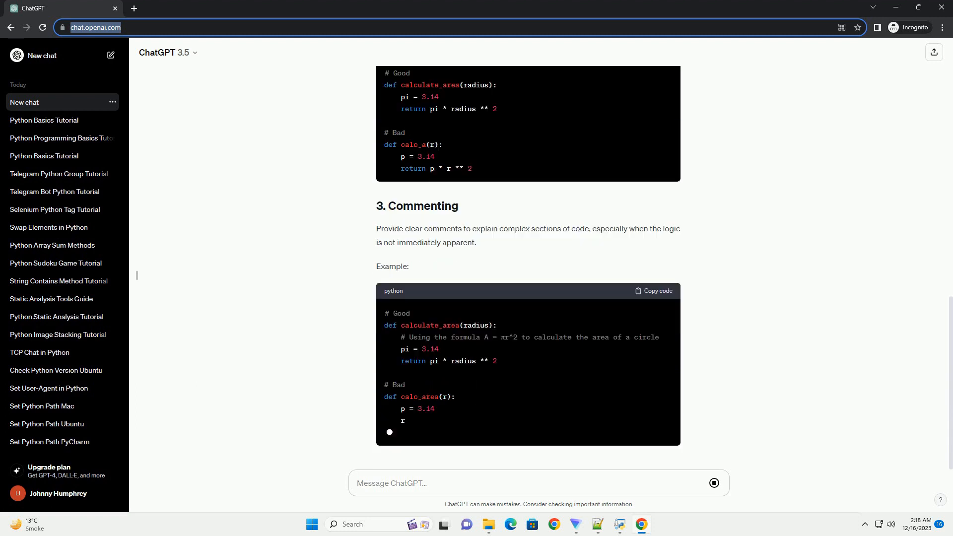
{"action": "scroll", "scroll_direction": "down", "scroll_amount": 3}
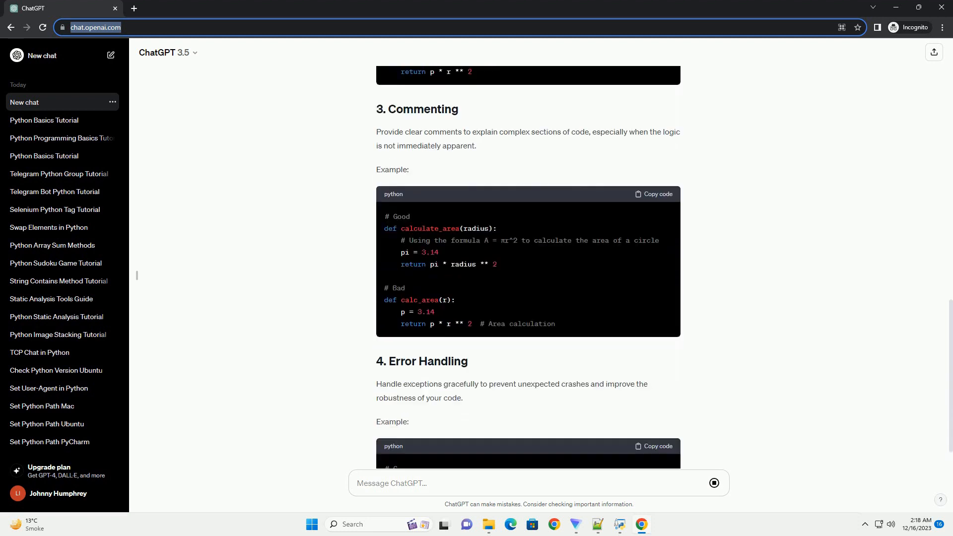
{"action": "scroll", "scroll_direction": "down", "scroll_amount": 3}
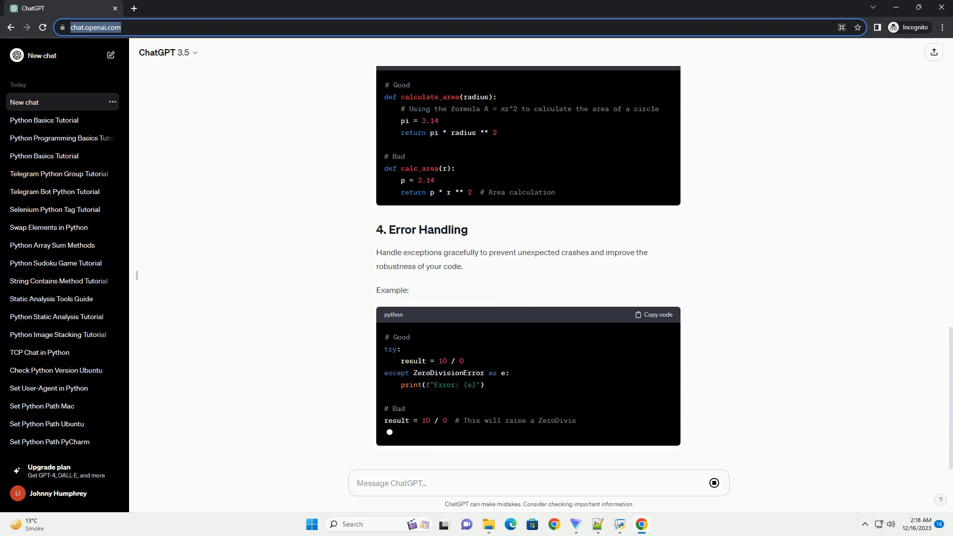
{"action": "scroll", "scroll_direction": "down", "scroll_amount": 3}
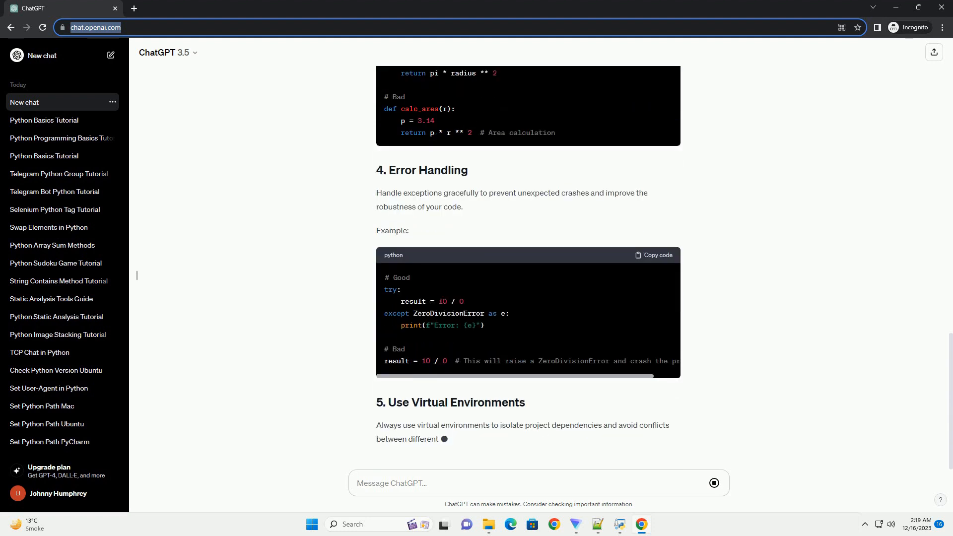
{"action": "scroll", "scroll_direction": "down", "scroll_amount": 3}
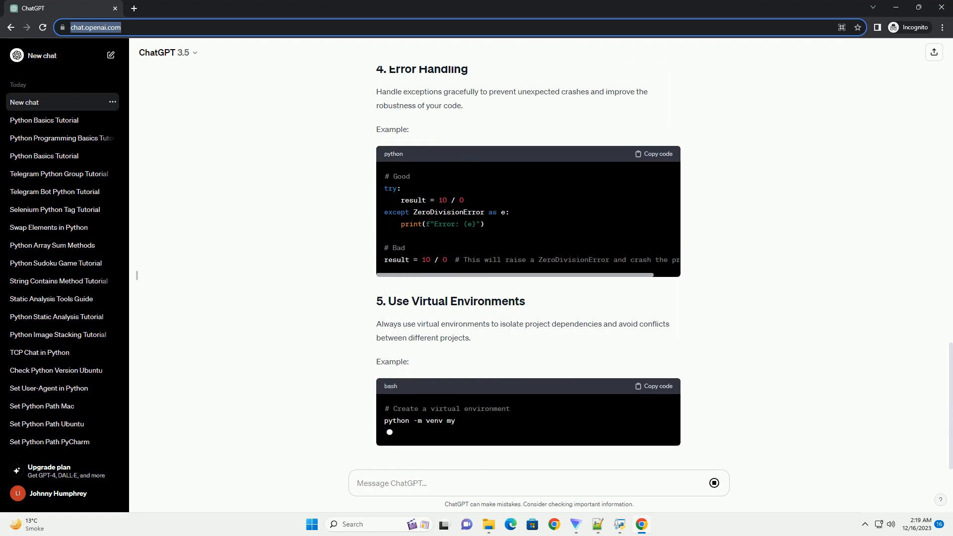
{"action": "scroll", "scroll_direction": "down", "scroll_amount": 3}
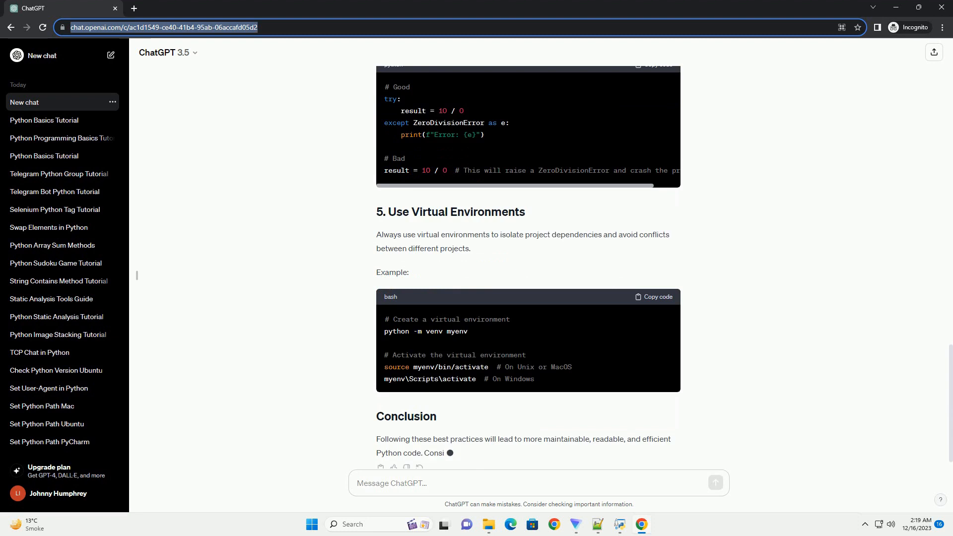
{"action": "scroll", "scroll_direction": "down", "scroll_amount": 3}
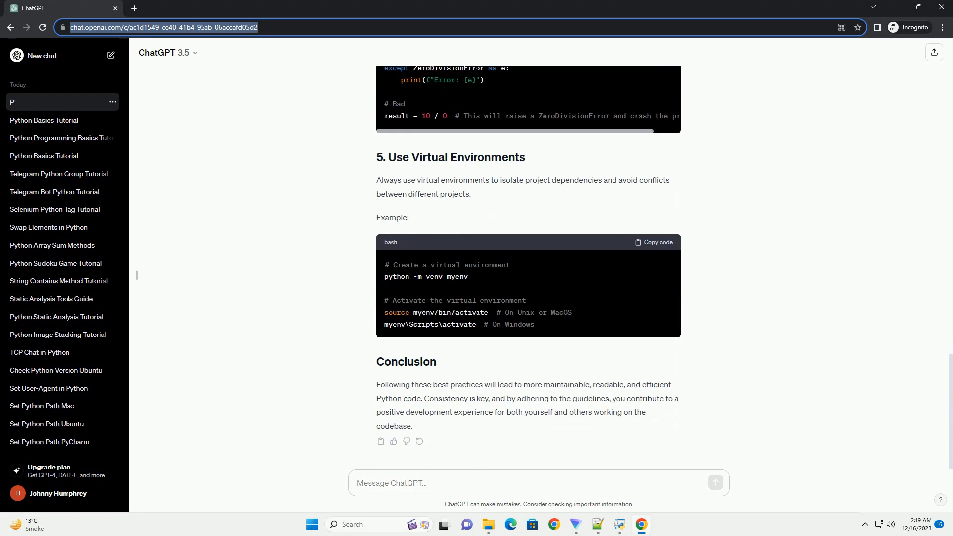